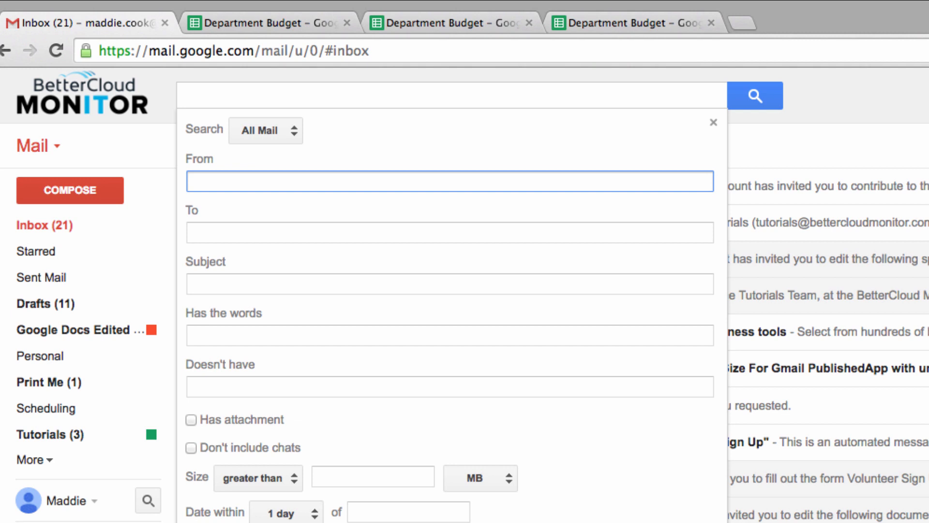
Step: Enter 'tutorials' as the sender and choose the Tutorials Account address
{"action": "type", "text": "tutori"}
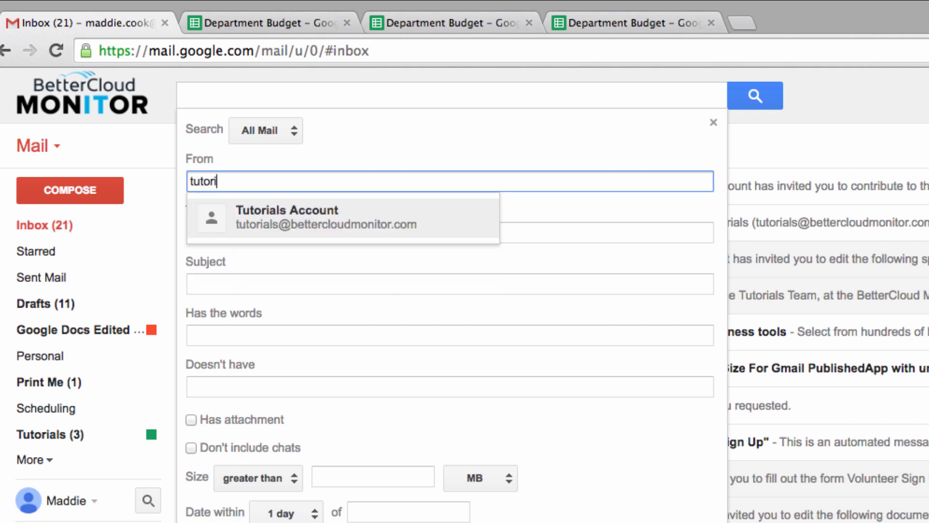
{"action": "type", "text": "als"}
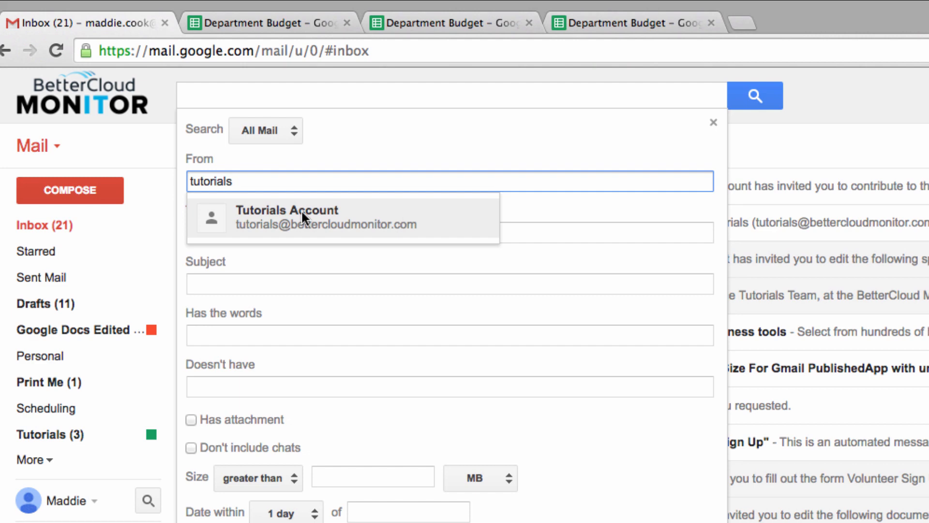
{"action": "left_click", "coordinate": [287, 217]}
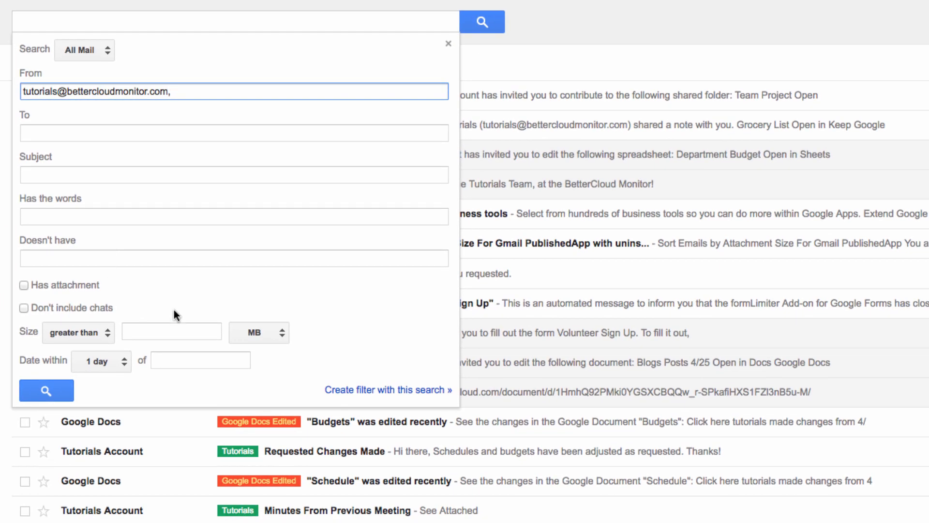
Step: Create the filter with a new 'Tutorial Development' label, also applied to the 6 matching conversations
{"action": "left_click", "coordinate": [387, 389]}
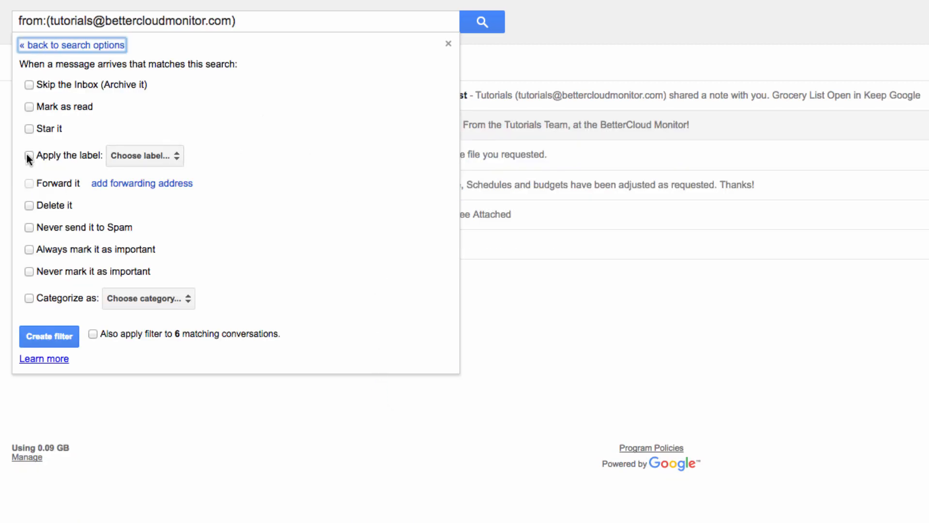
{"action": "left_click", "coordinate": [143, 155]}
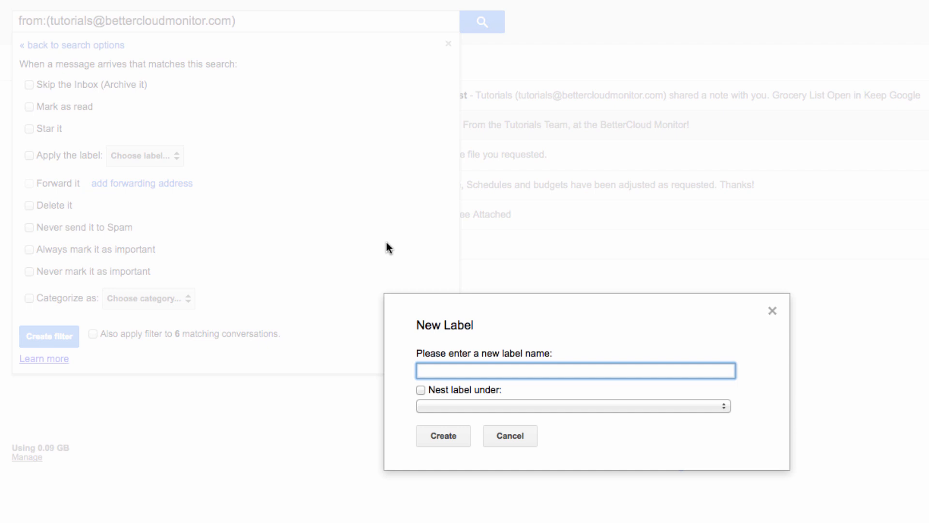
{"action": "type", "text": "Tutorial Development"}
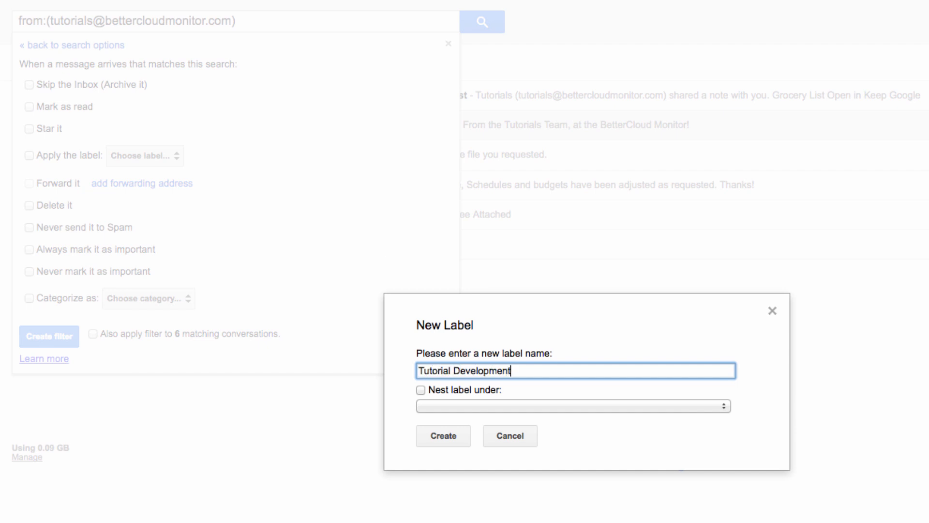
{"action": "left_click", "coordinate": [442, 435]}
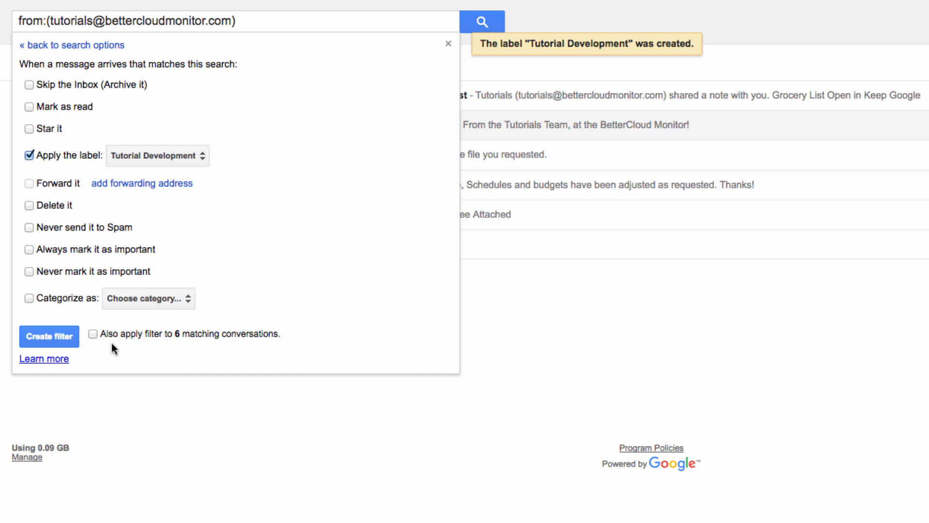
{"action": "left_click", "coordinate": [93, 334]}
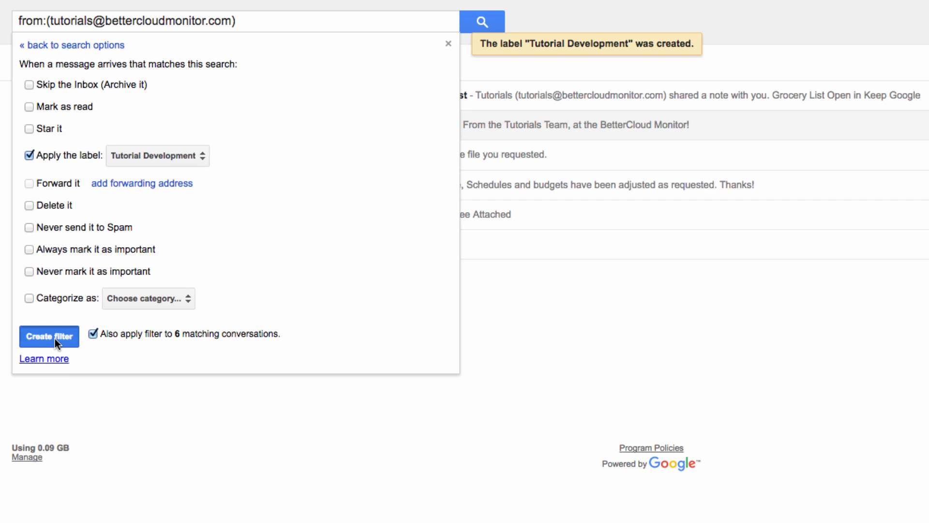
{"action": "left_click", "coordinate": [49, 336]}
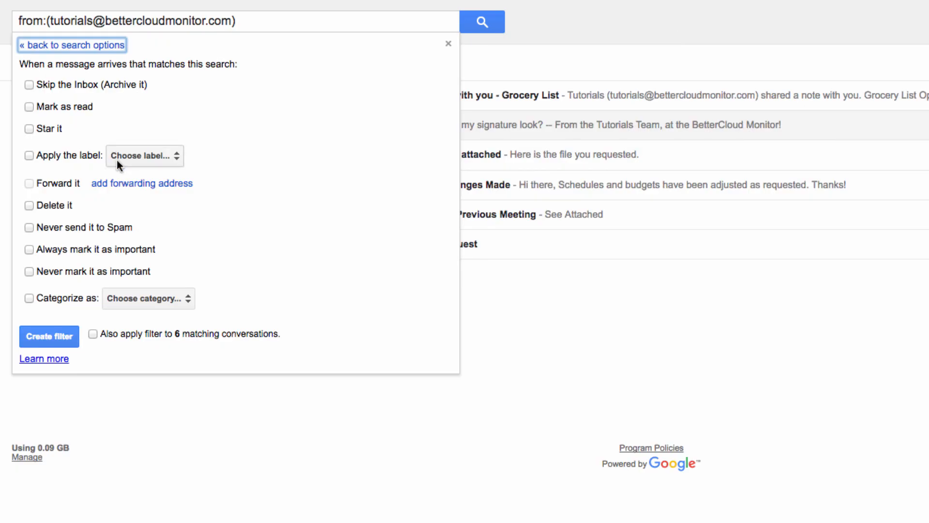
{"action": "mouse_move", "coordinate": [65, 134]}
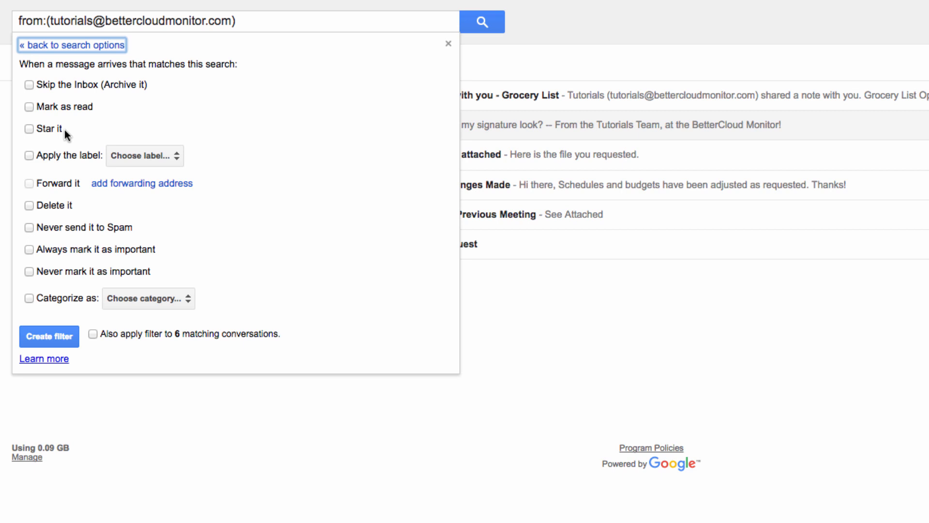
{"action": "mouse_move", "coordinate": [64, 212]}
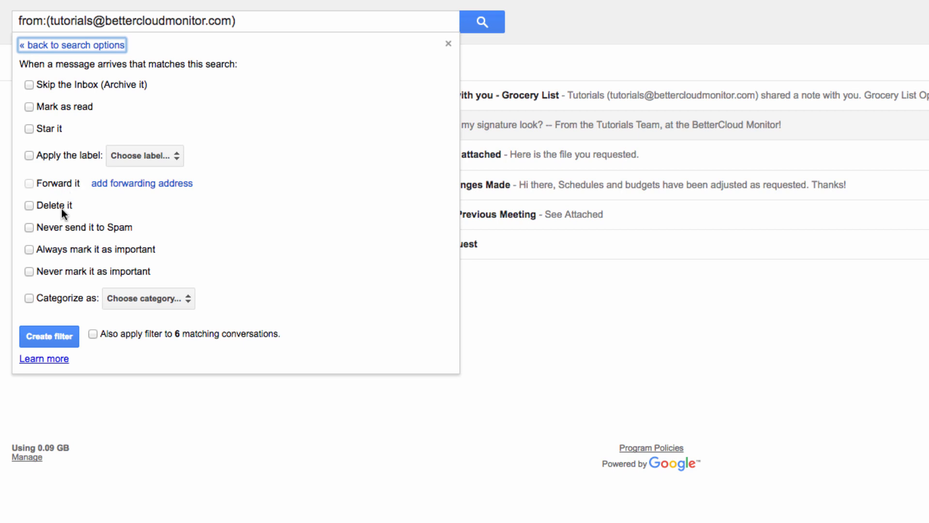
{"action": "mouse_move", "coordinate": [102, 276]}
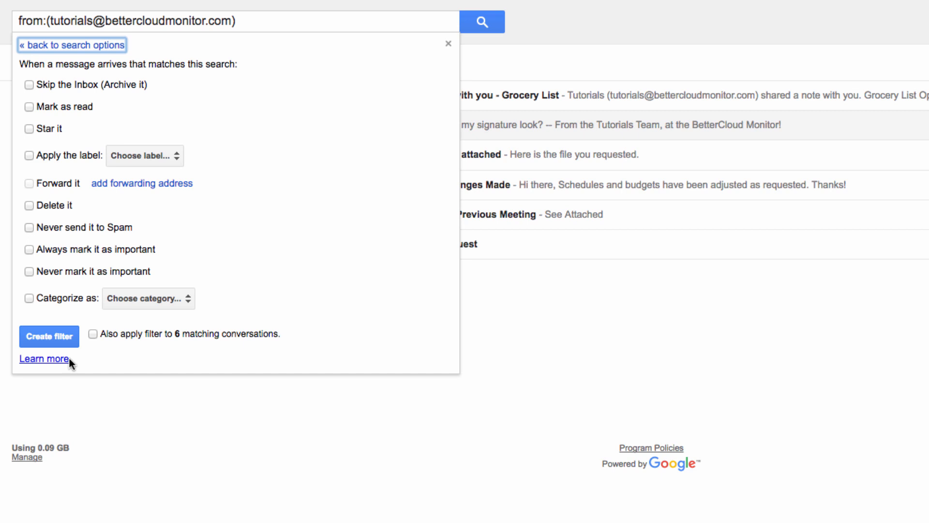
Step: Save the filter so matching messages carry the Tutorial Development label
{"action": "left_click", "coordinate": [48, 335]}
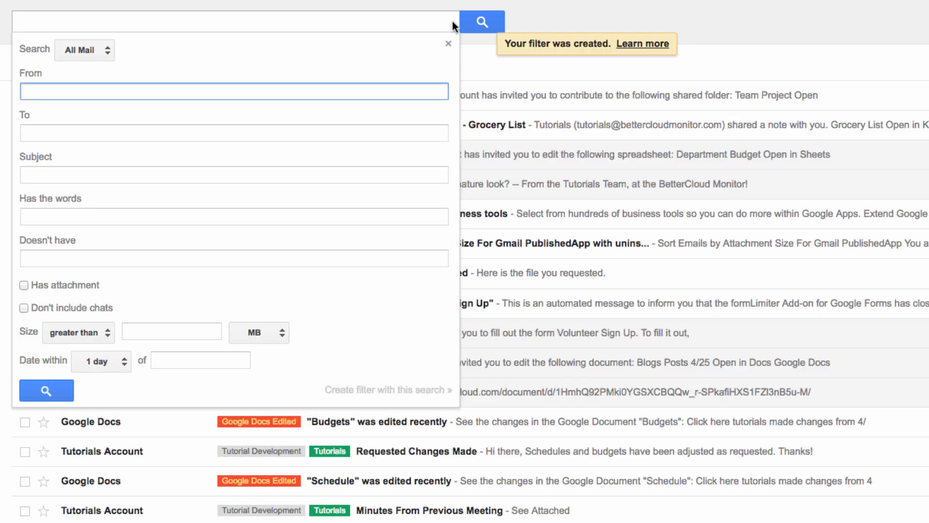
{"action": "mouse_move", "coordinate": [278, 70]}
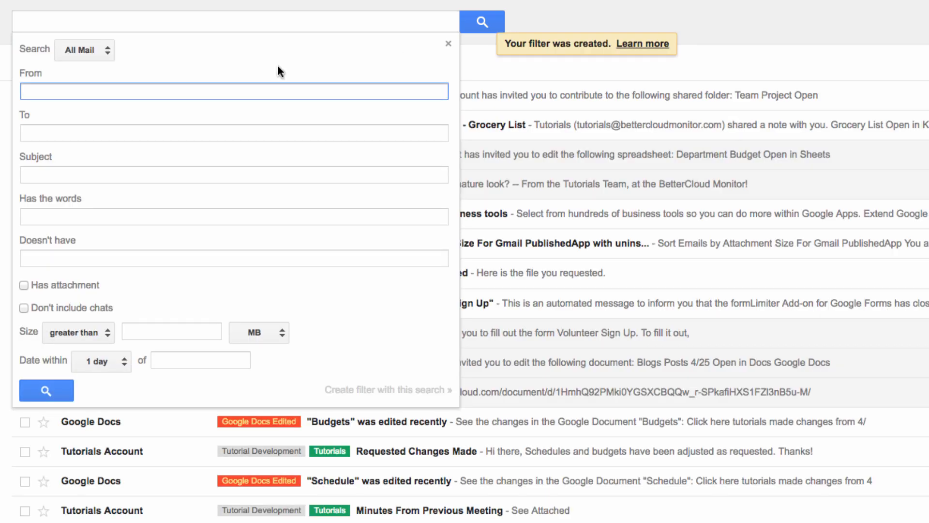
{"action": "left_click", "coordinate": [233, 173]}
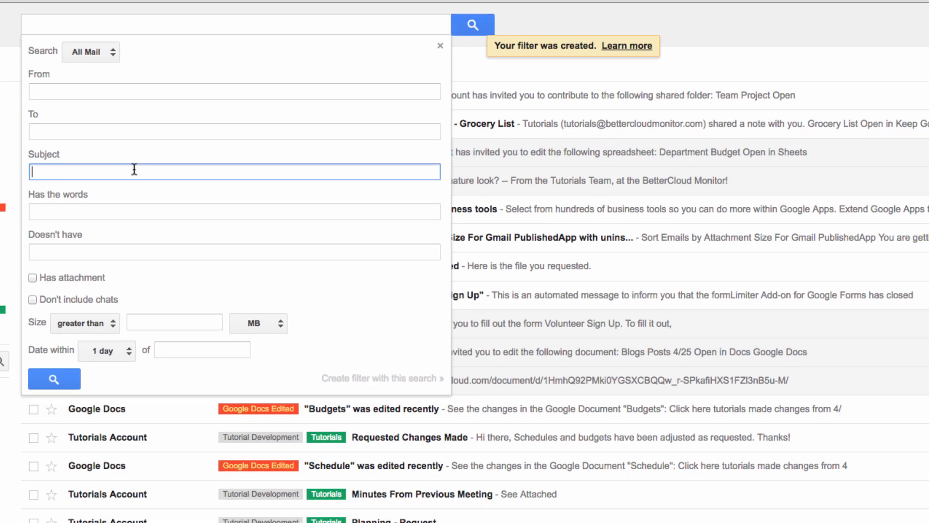